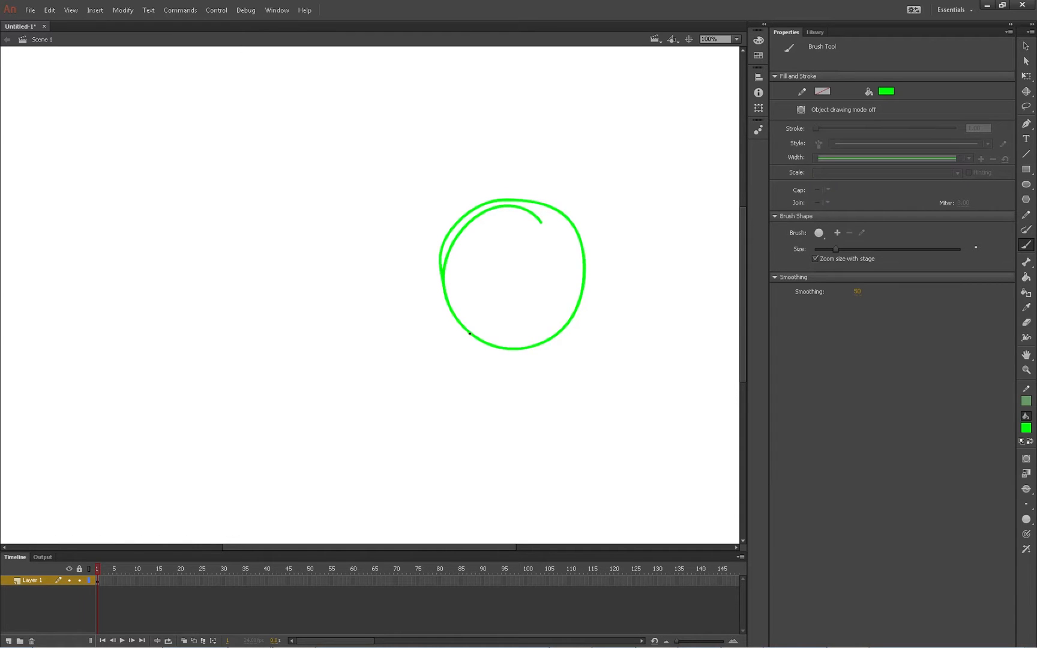
# - Brush a large circle and a smaller one, fill both bright green, and select the large blob
pyautogui.click(538, 277)
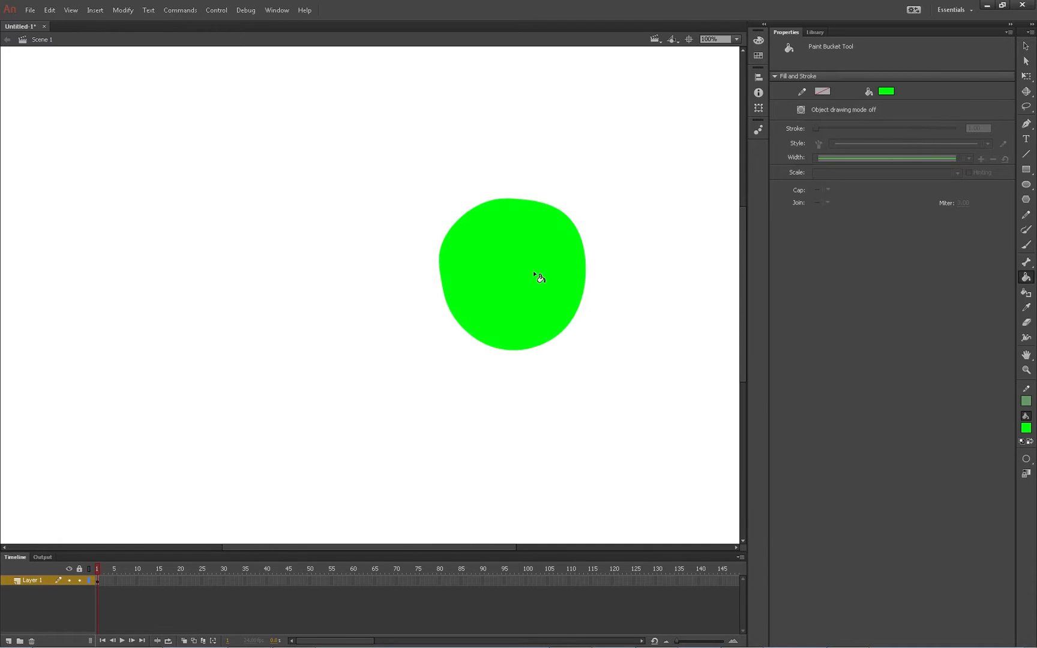
pyautogui.click(1026, 245)
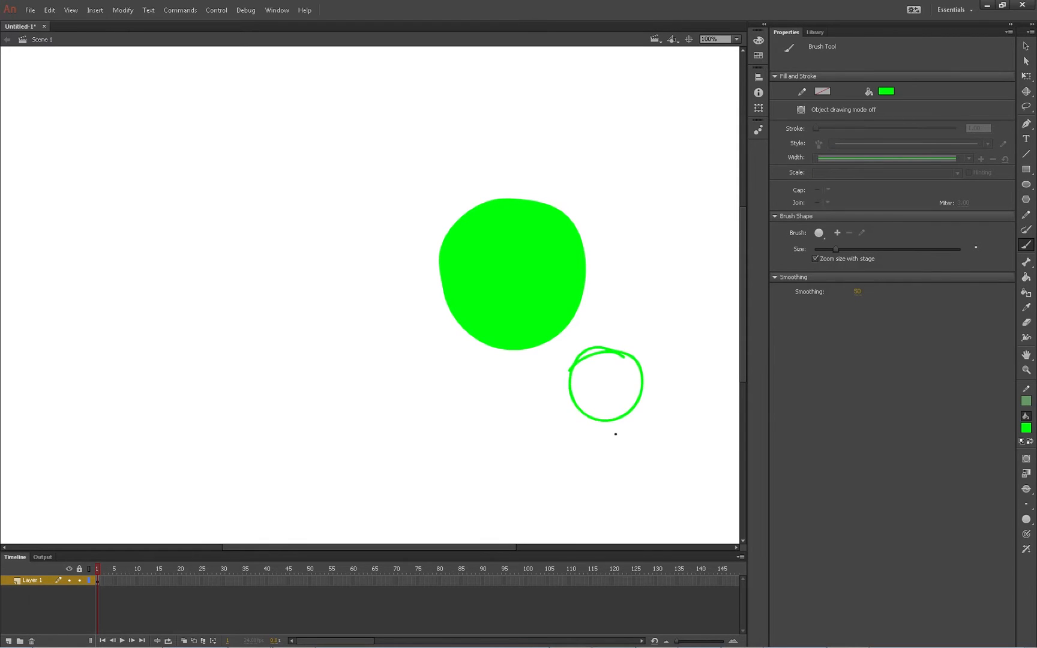
pyautogui.click(604, 383)
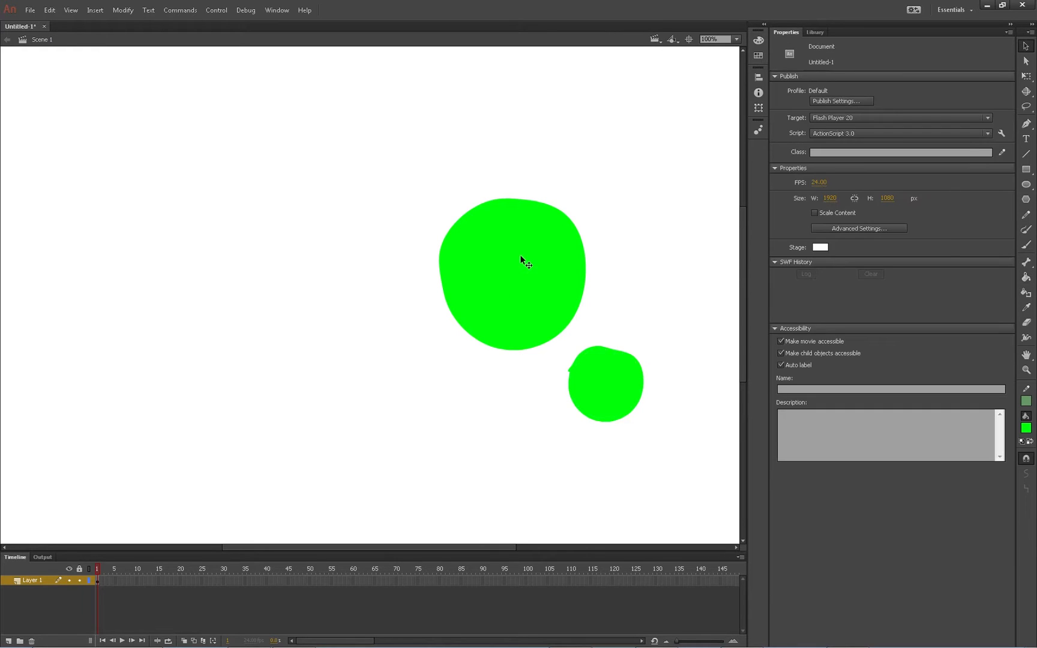
pyautogui.click(510, 271)
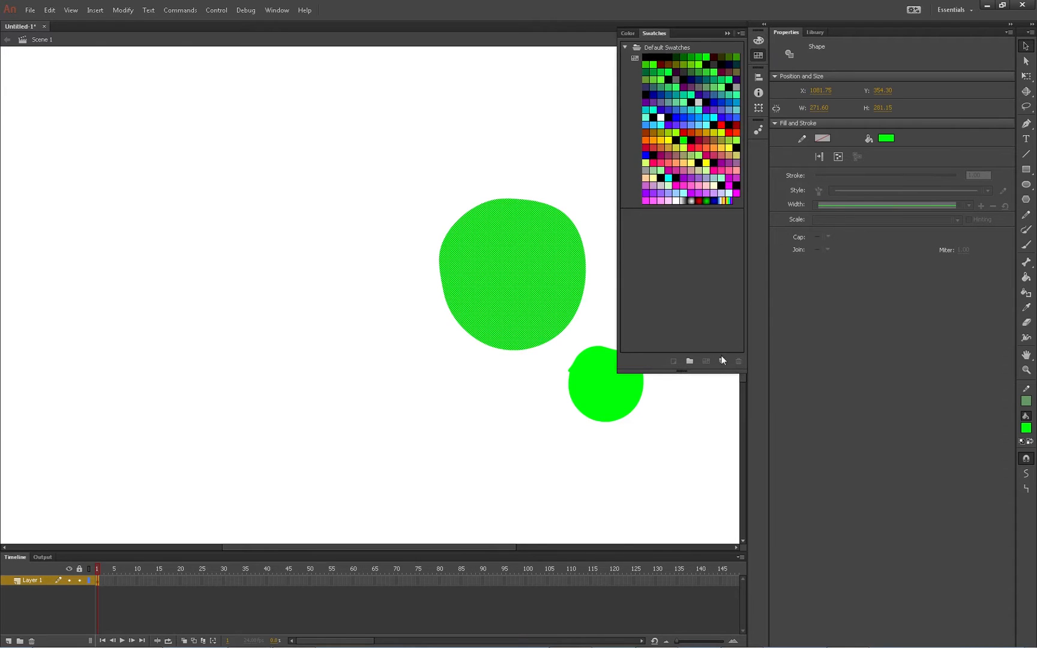
# - Save the blob's green as tagged swatch 'neonGreenTaggedSwatch', then select the smaller blob
pyautogui.click(723, 361)
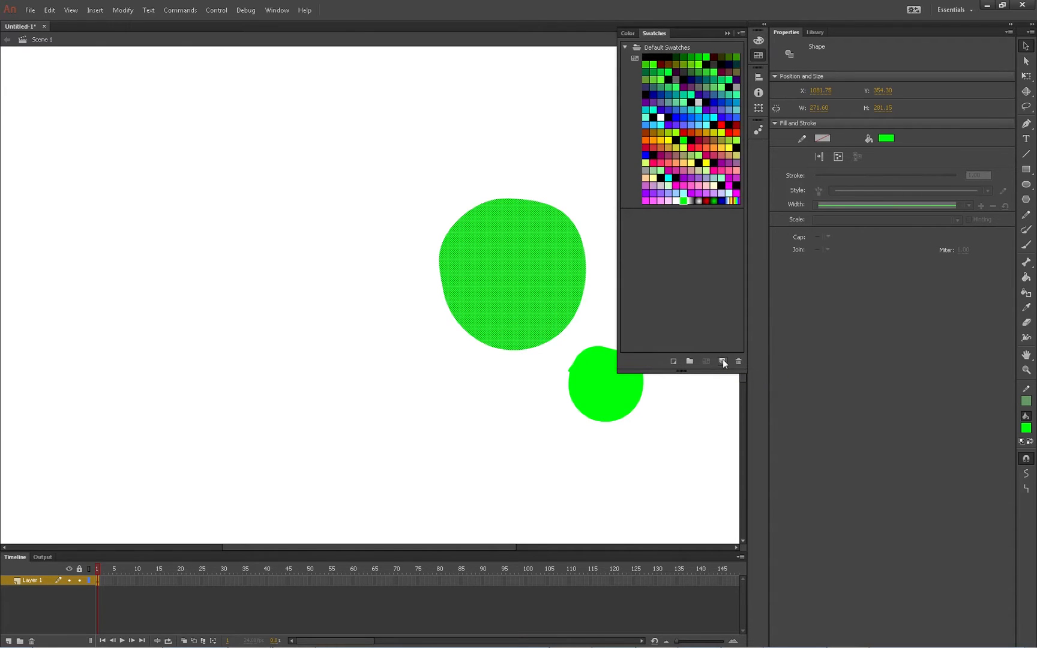
pyautogui.click(722, 362)
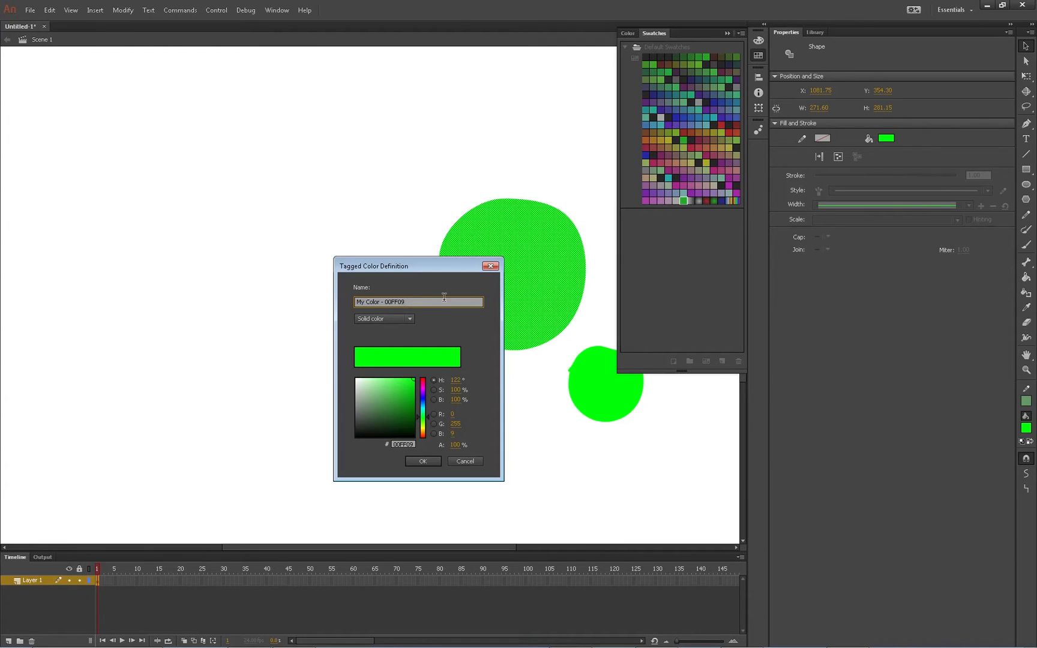
pyautogui.write('neonGreenTaggedSwatch')
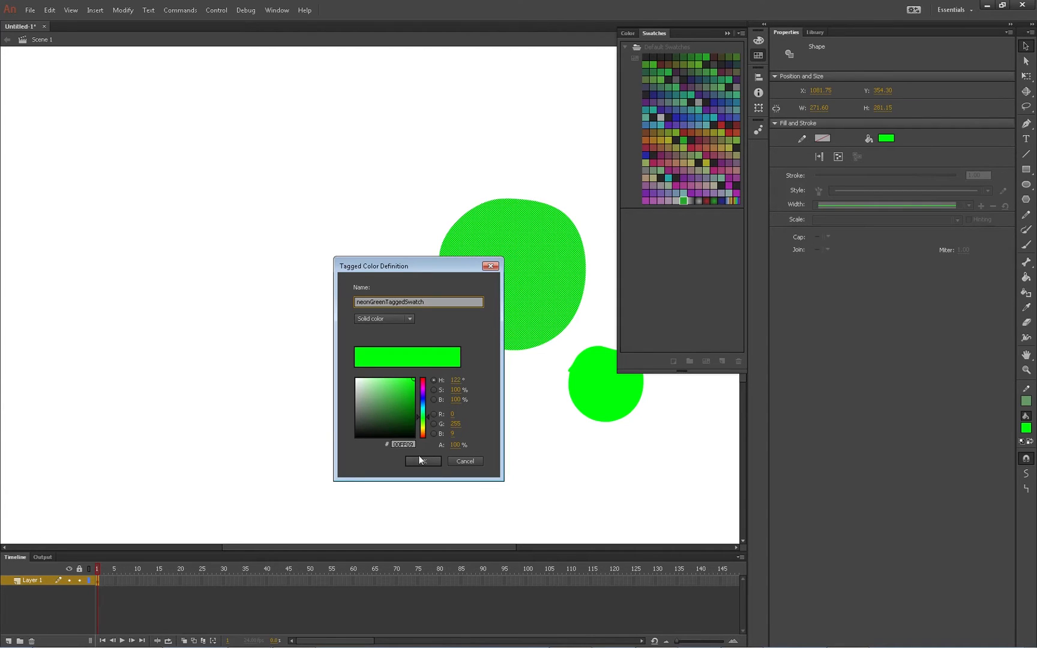
pyautogui.click(422, 462)
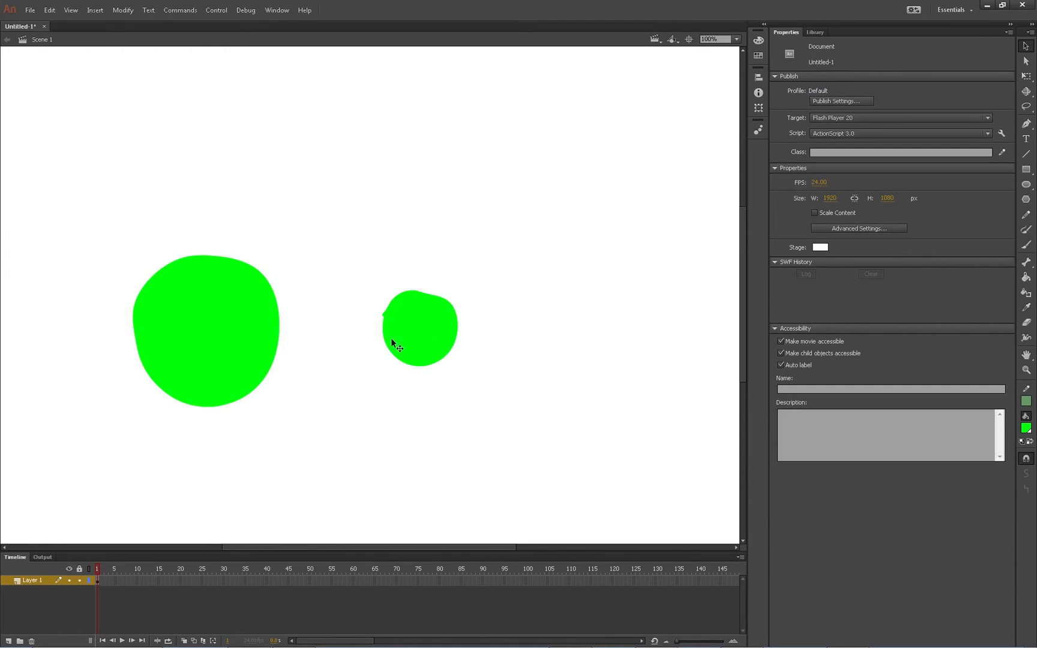
pyautogui.click(420, 326)
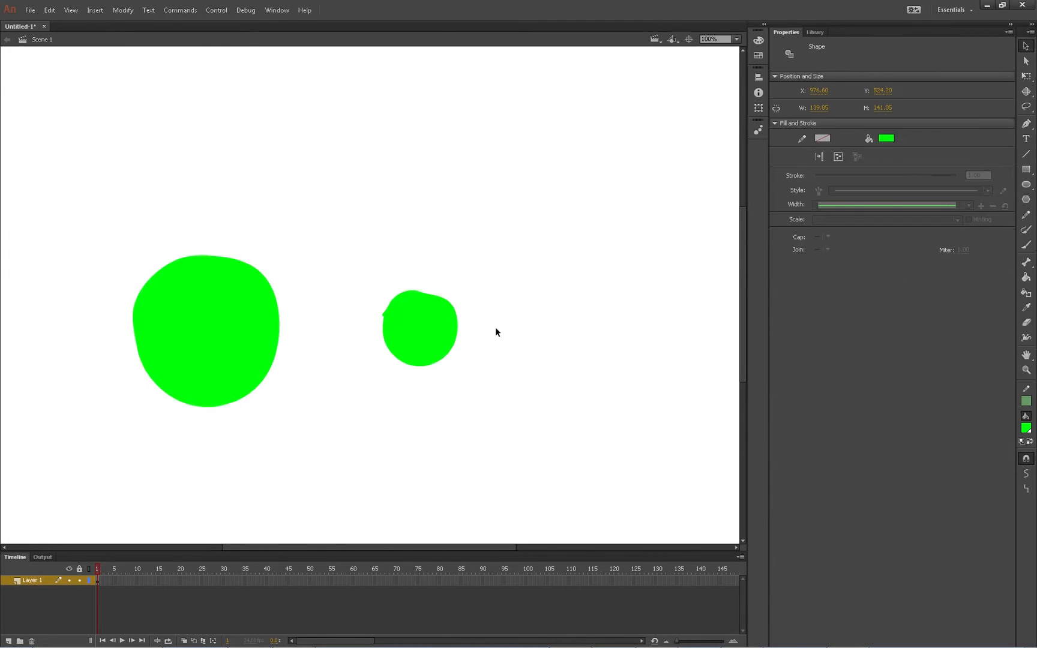
# - Redefine neonGreenTaggedSwatch as hot pink so the large blob turns pink
pyautogui.click(278, 191)
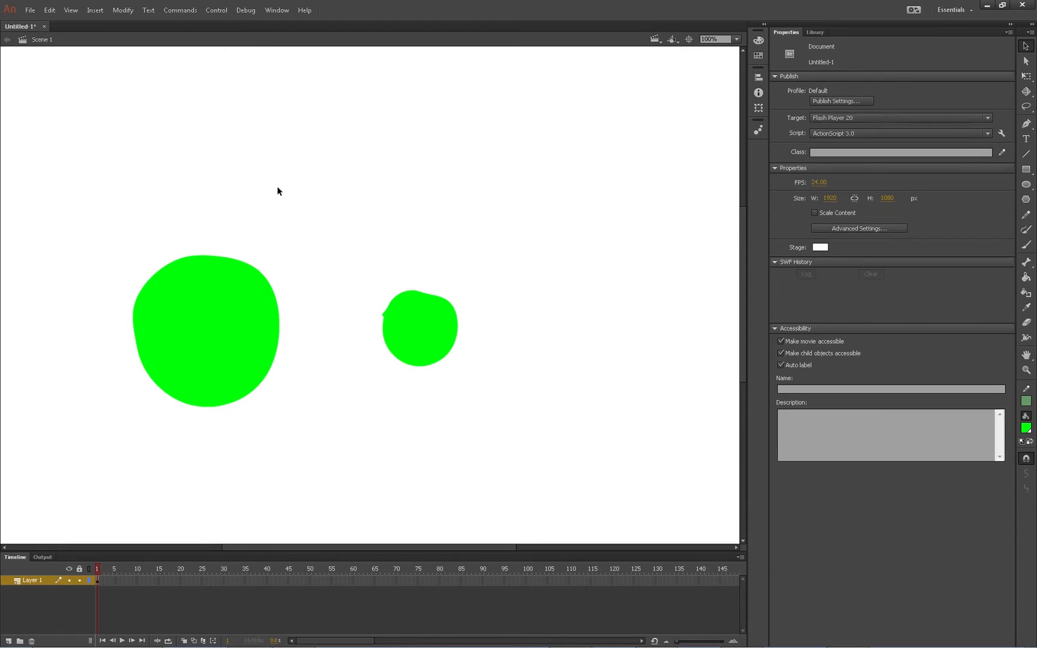
pyautogui.moveTo(726, 25)
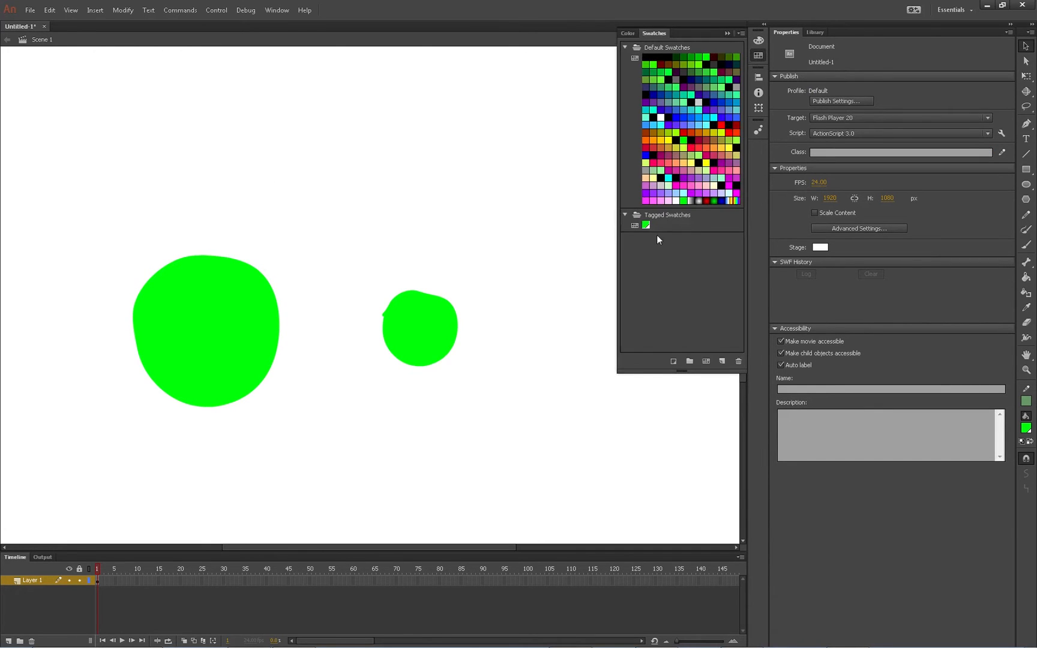
pyautogui.doubleClick(646, 225)
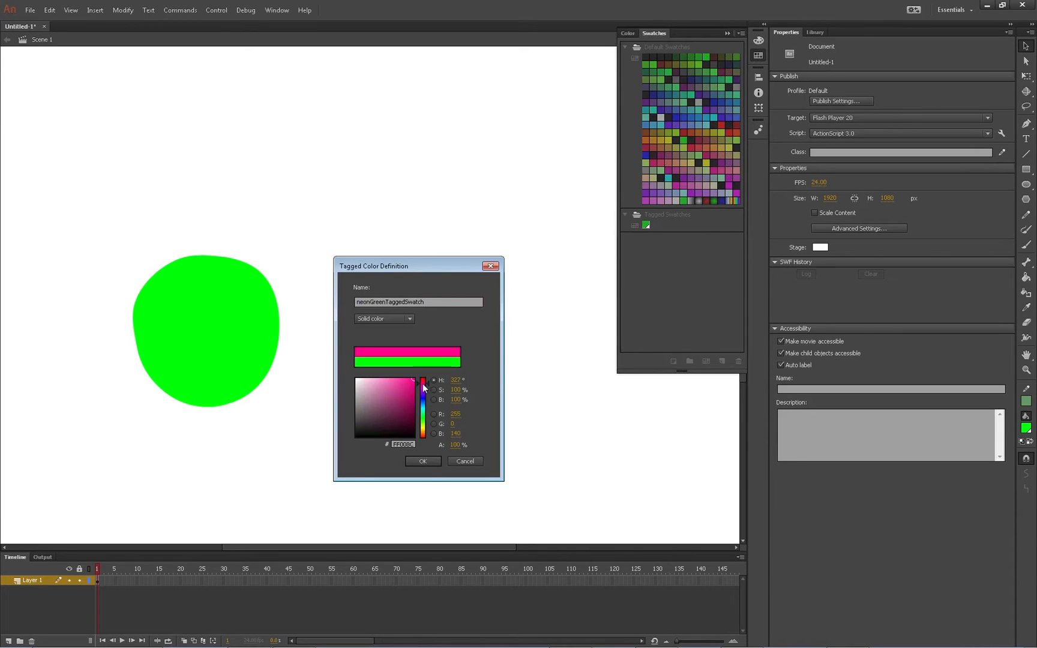
pyautogui.click(422, 461)
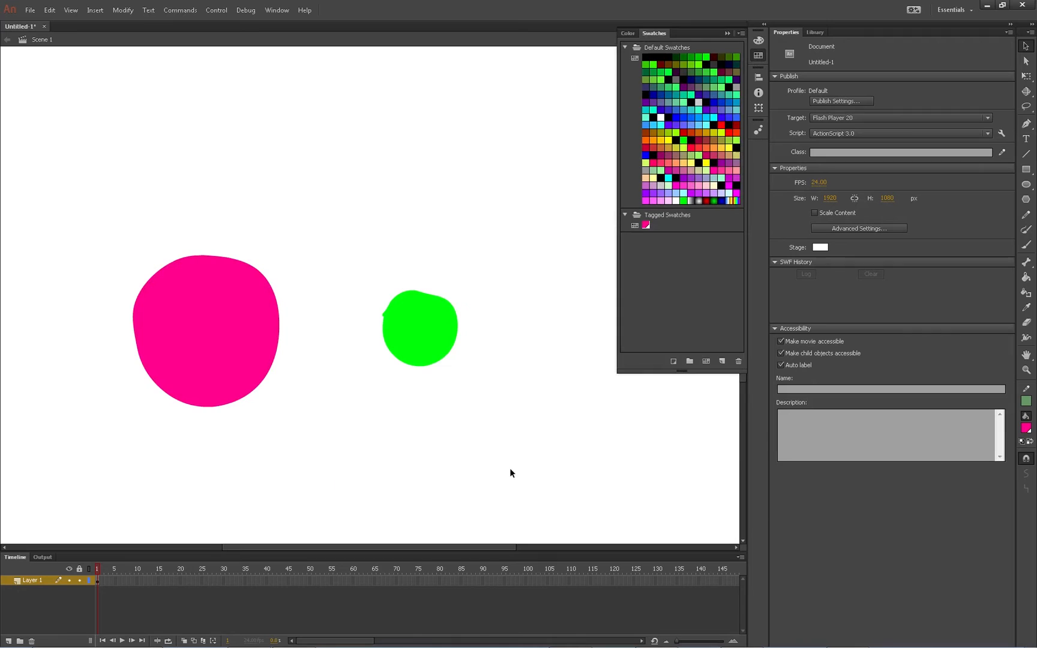
pyautogui.moveTo(273, 413)
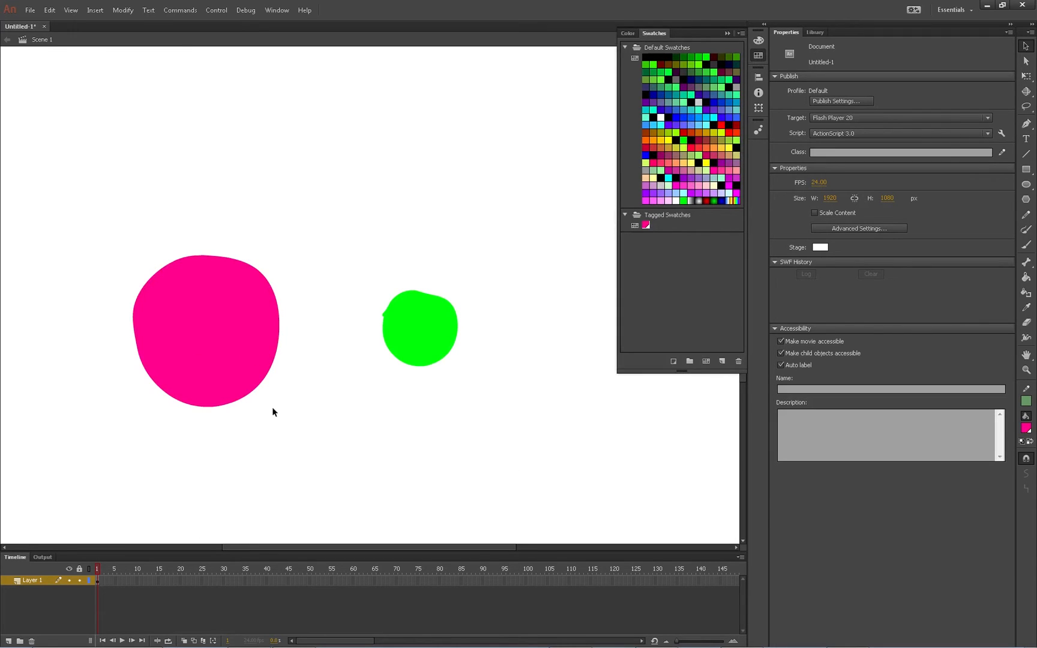
pyautogui.moveTo(292, 416)
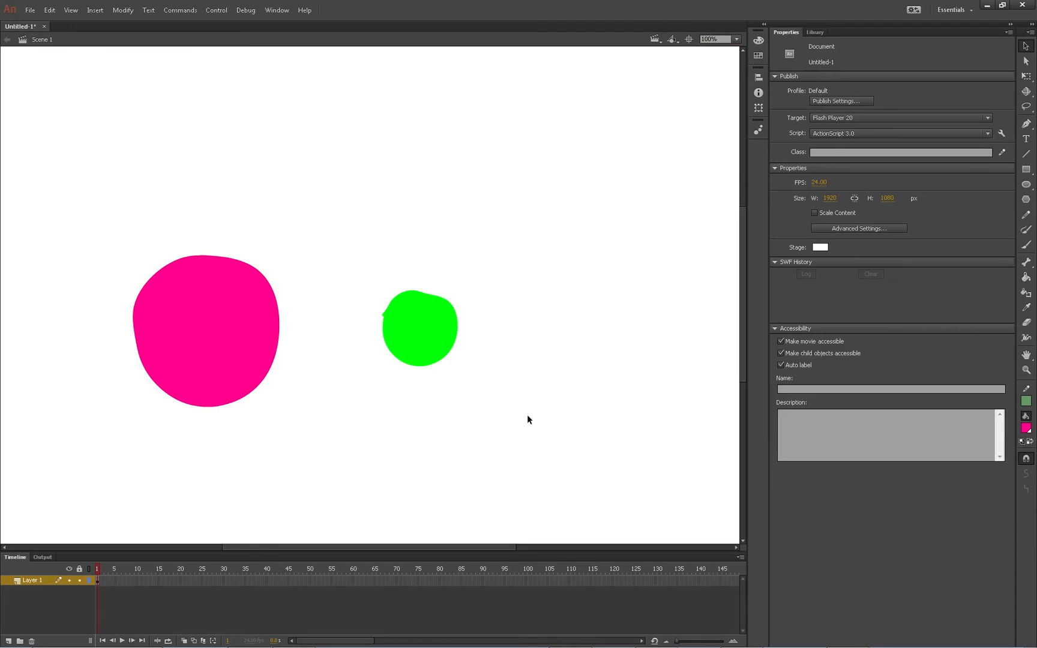
# - Brush a small circle and a four-sided shape, filling both with the pink tagged colour
pyautogui.click(1026, 244)
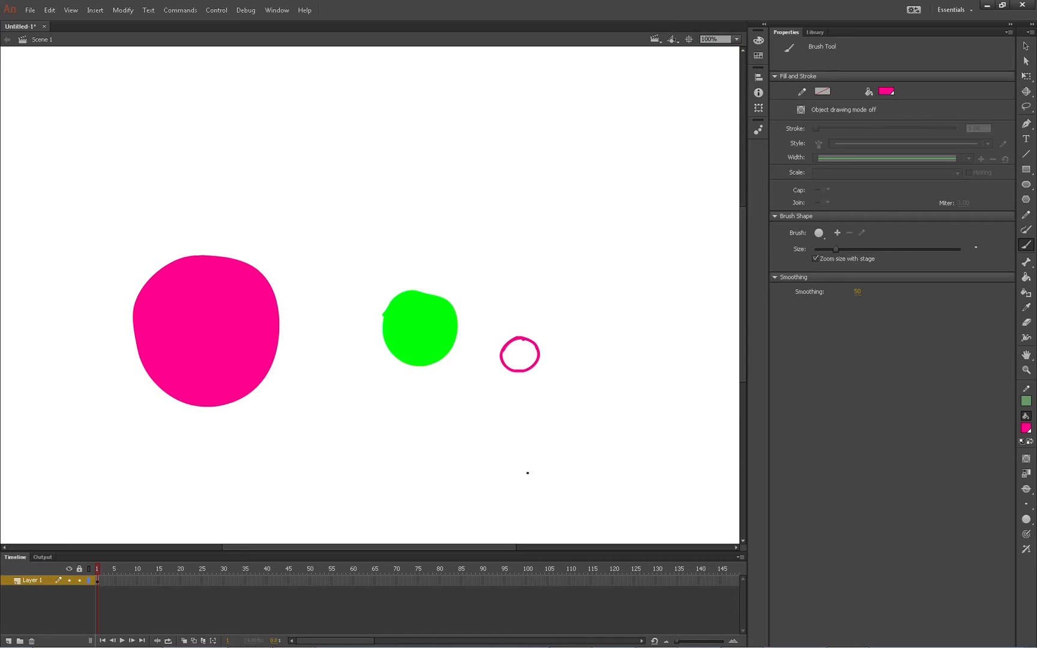
pyautogui.click(519, 356)
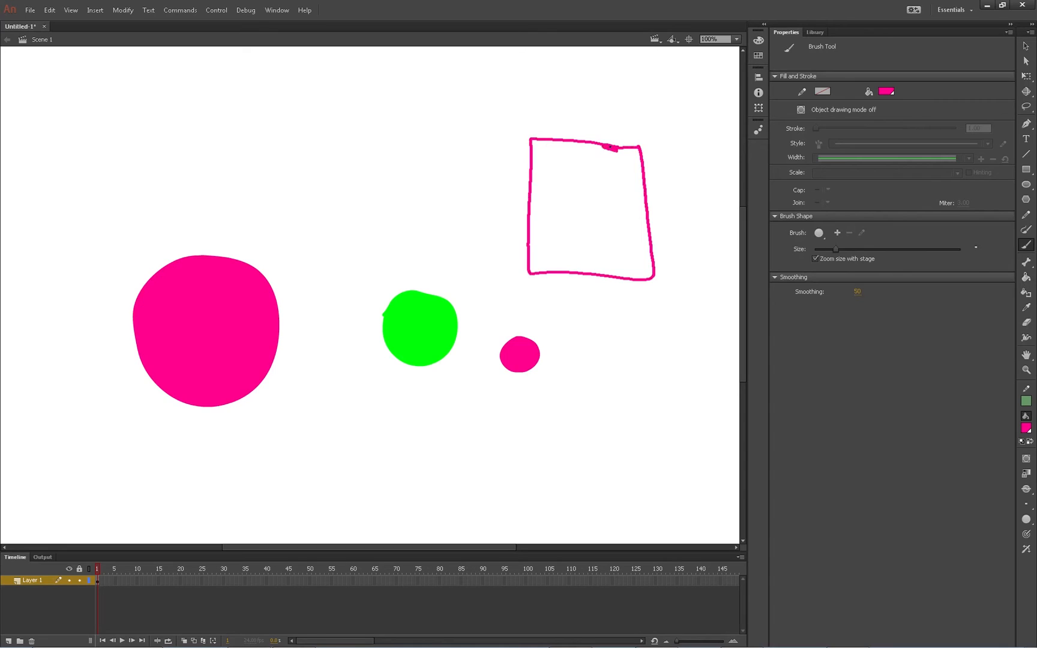
pyautogui.click(603, 229)
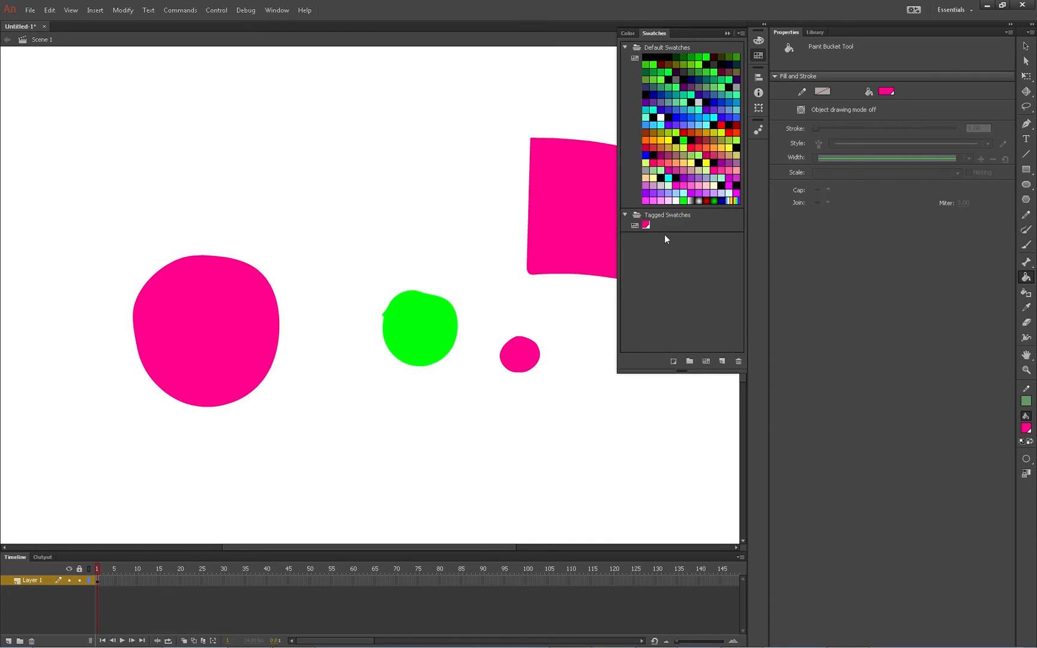
pyautogui.moveTo(646, 225)
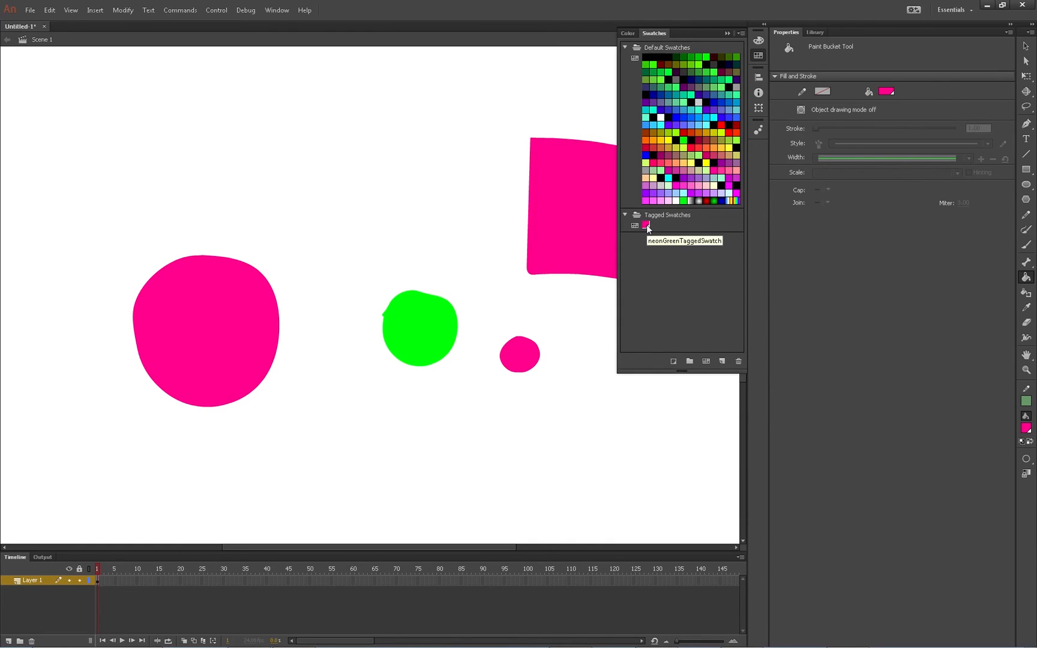
# - Redefine neonGreenTaggedSwatch back to bright green, turning all four shapes green
pyautogui.doubleClick(645, 225)
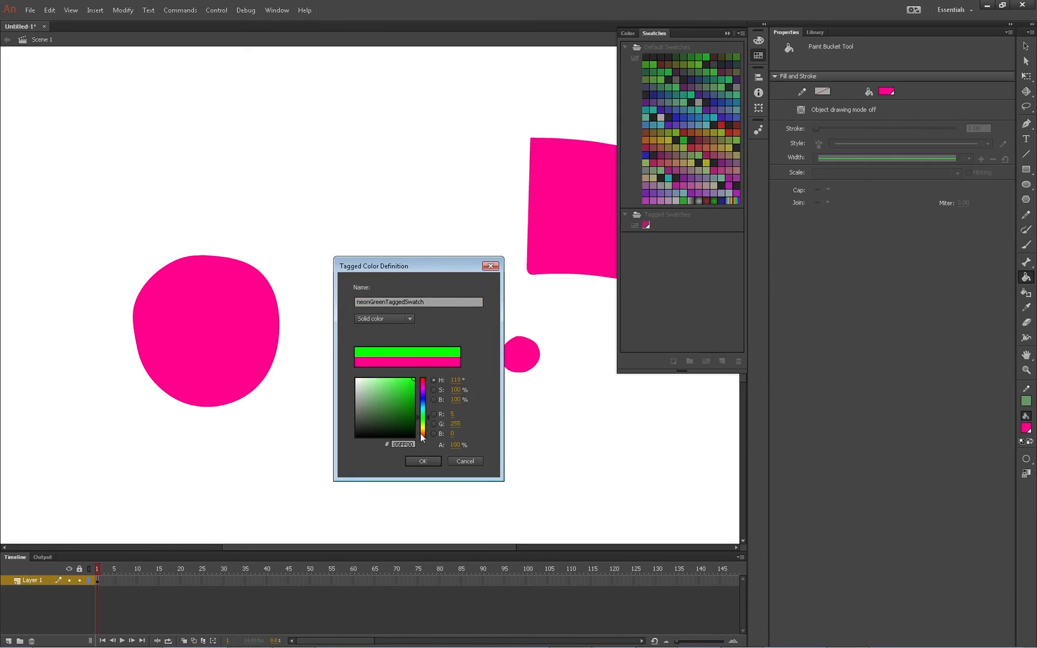
pyautogui.click(423, 461)
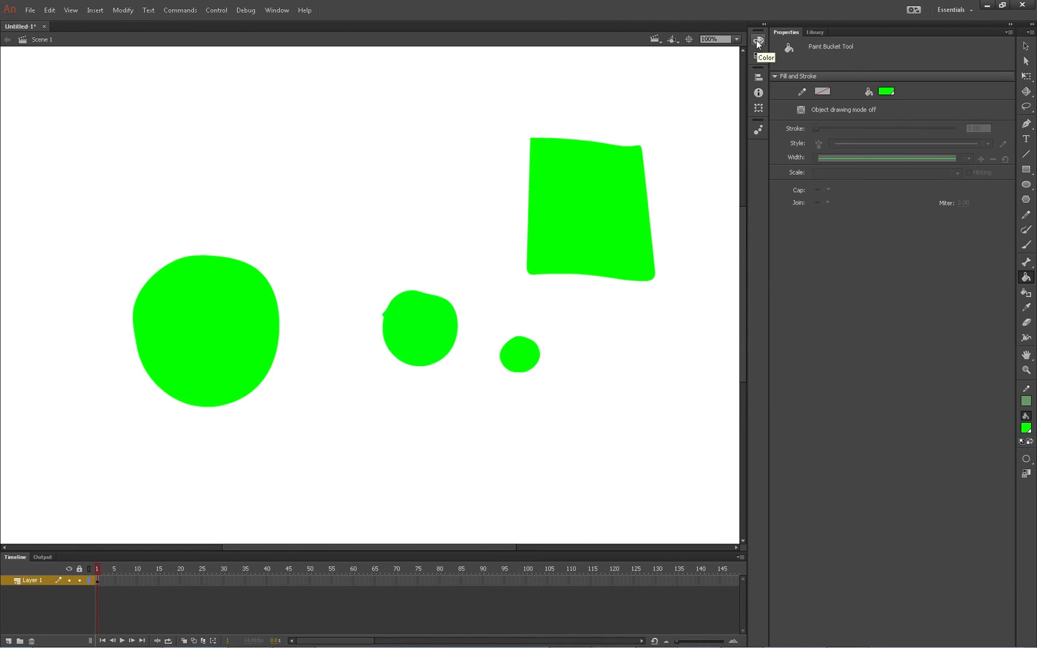
pyautogui.moveTo(758, 56)
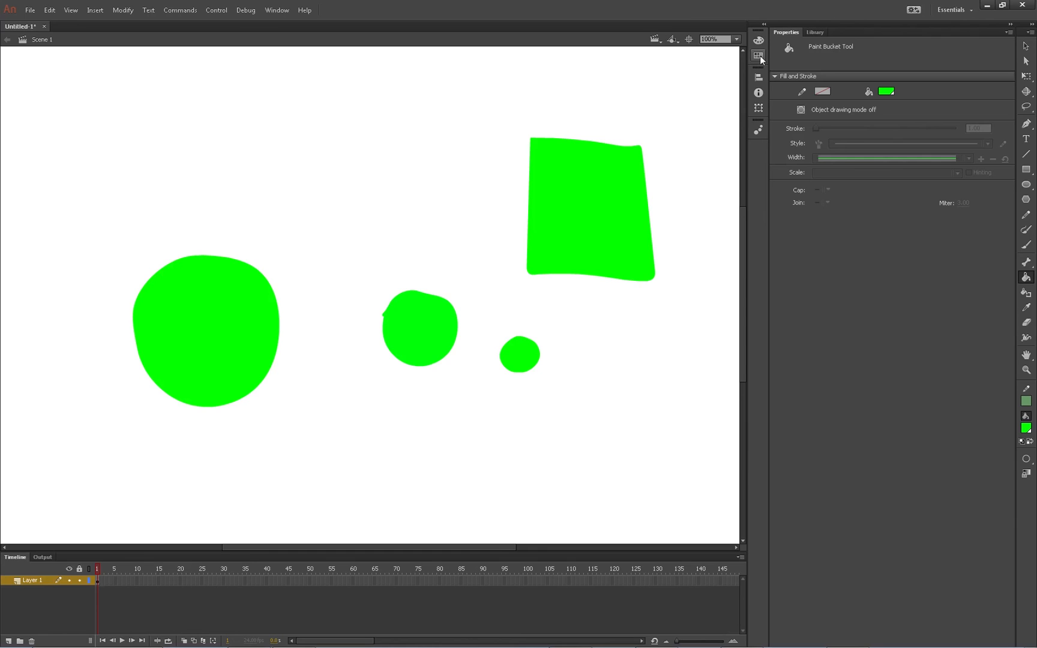
# - Reopen the swatch collection to view the new 'neon persons' folder
pyautogui.click(759, 55)
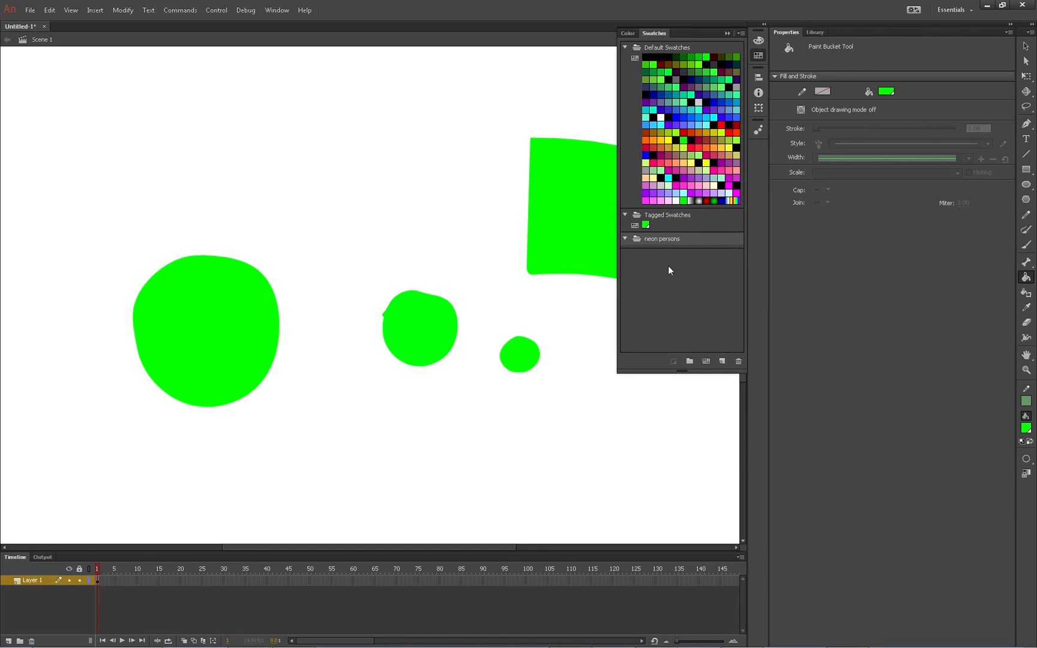